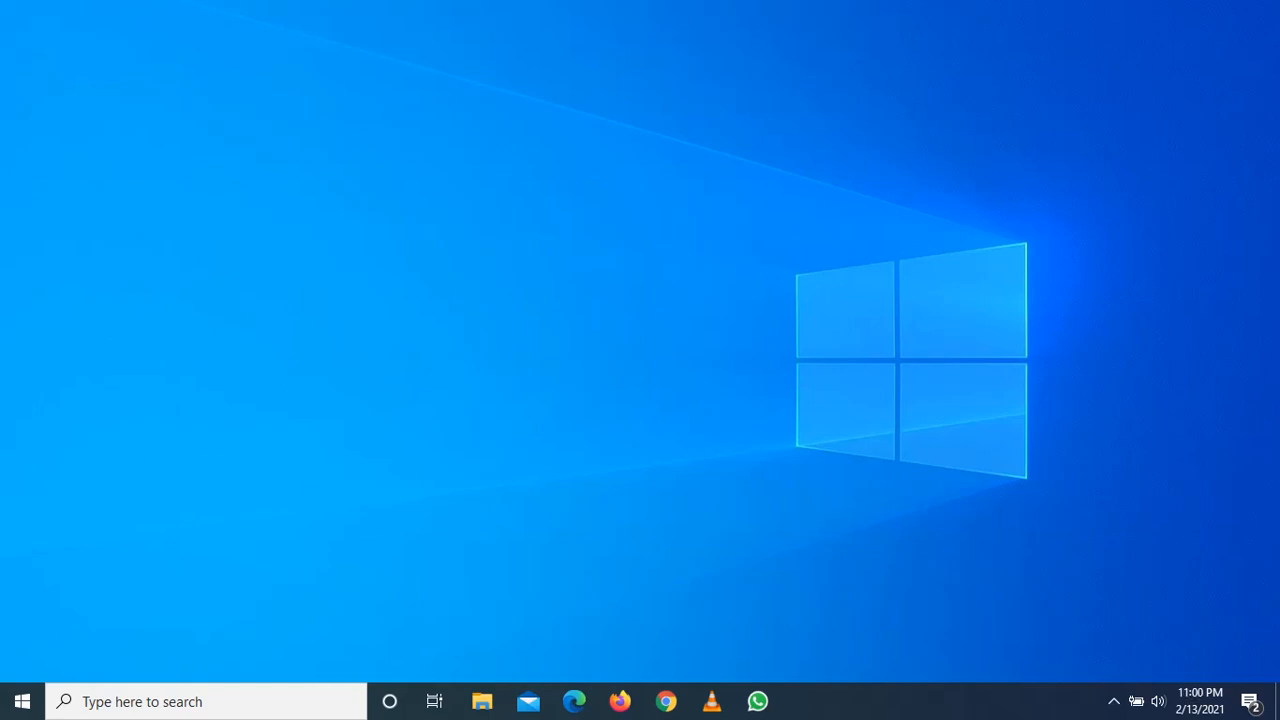
mouse_move(683, 580)
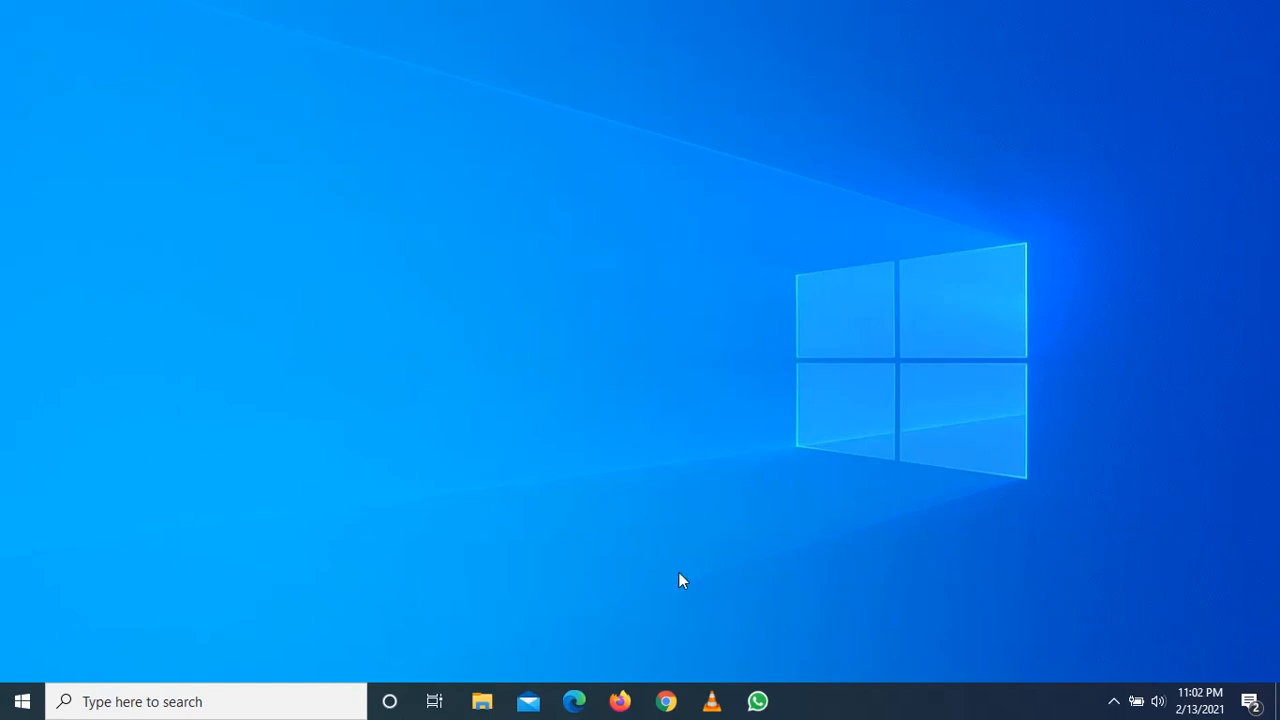
mouse_move(688, 602)
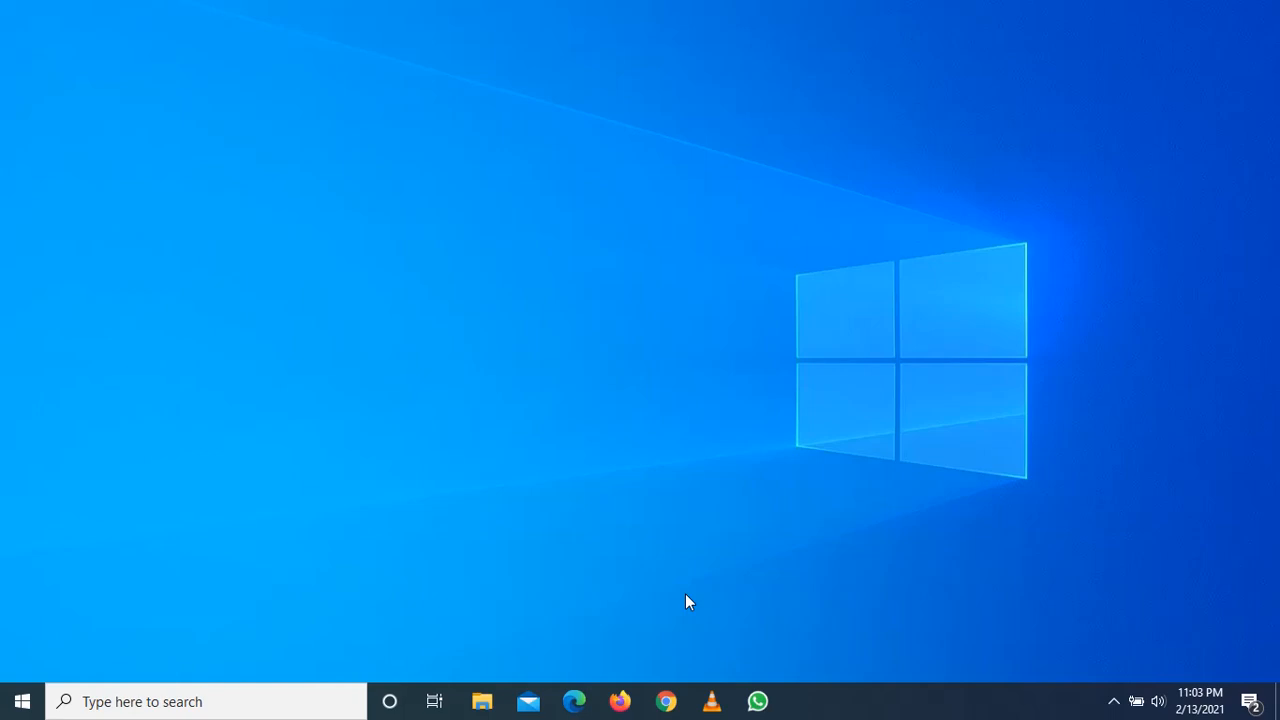
mouse_move(691, 610)
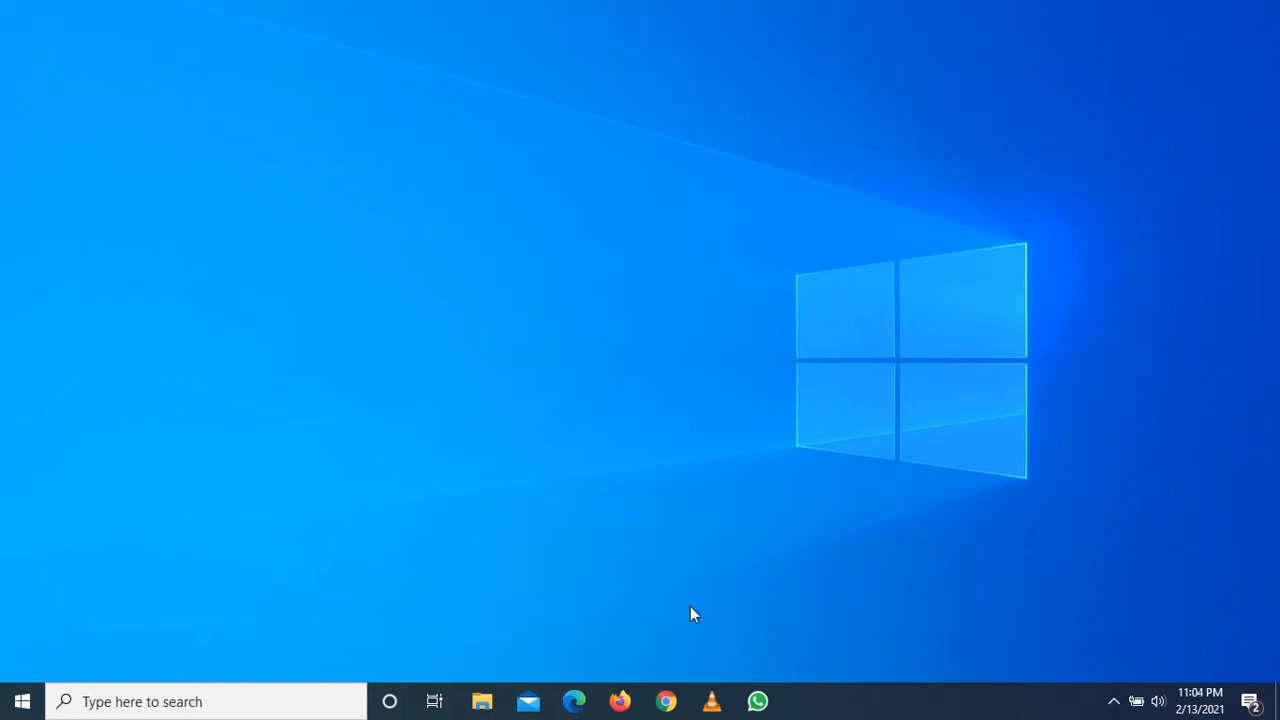
mouse_move(693, 620)
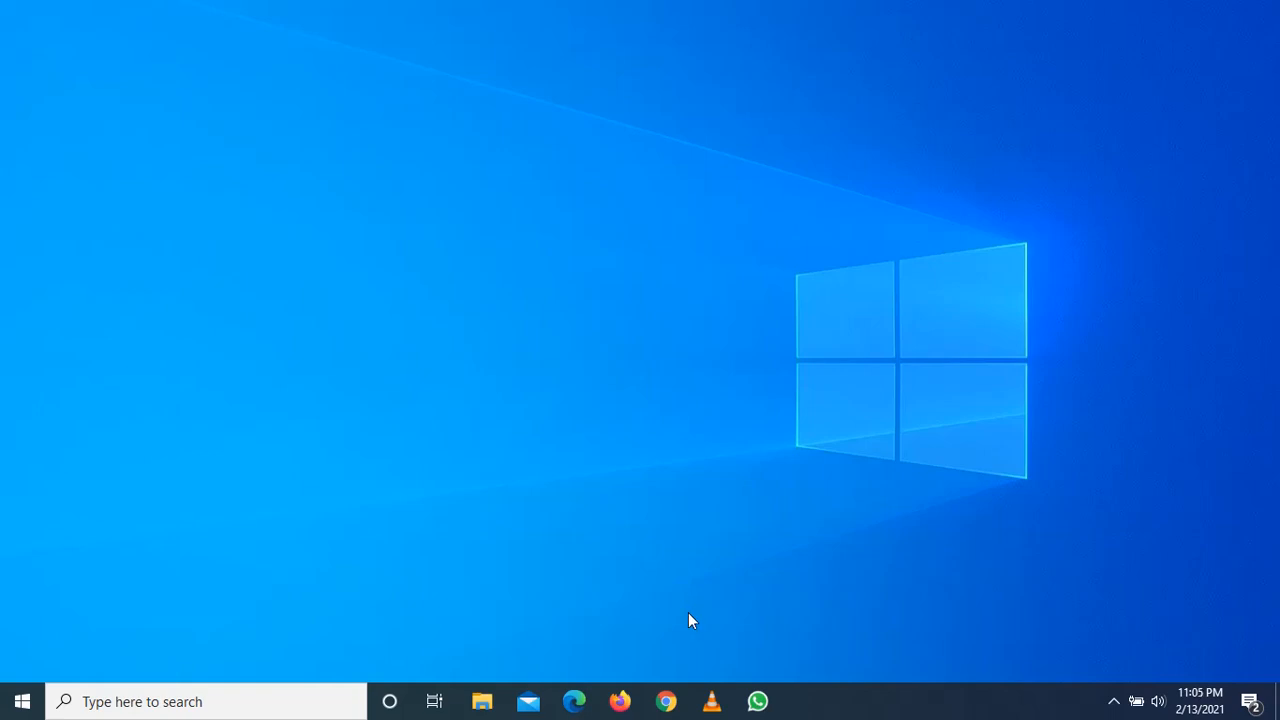
mouse_move(686, 651)
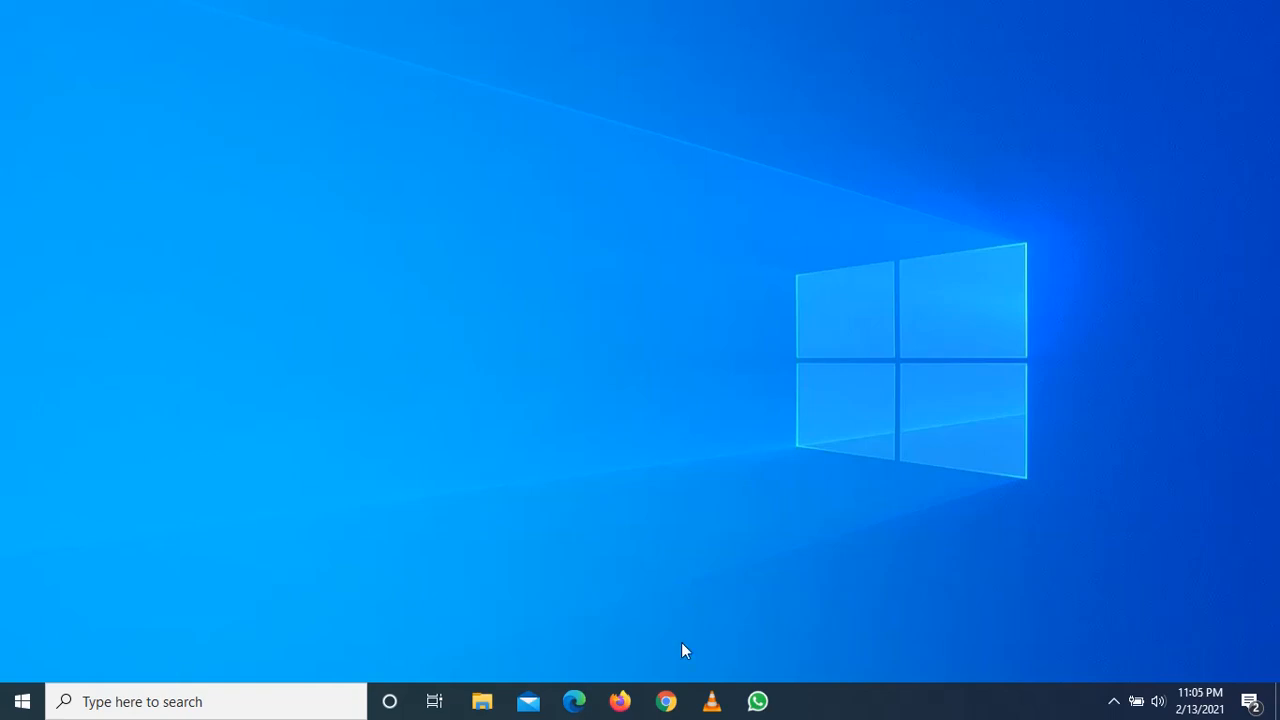
mouse_move(657, 691)
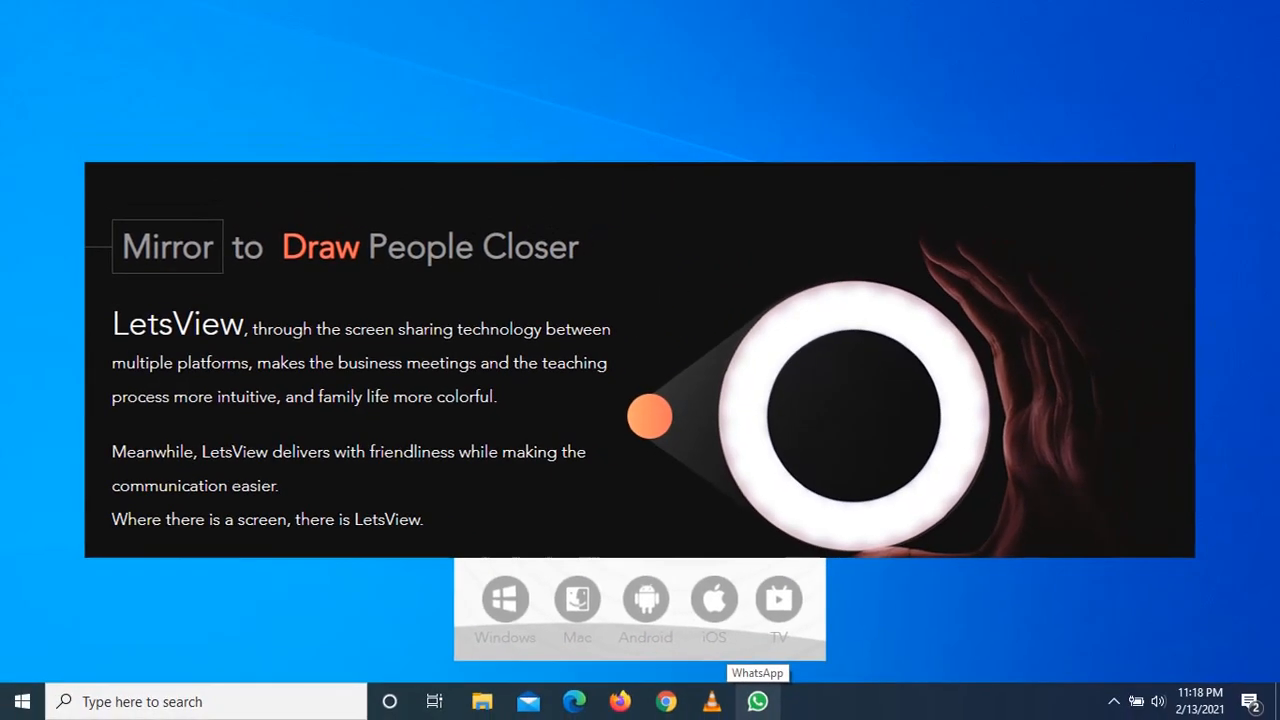
mouse_move(757, 700)
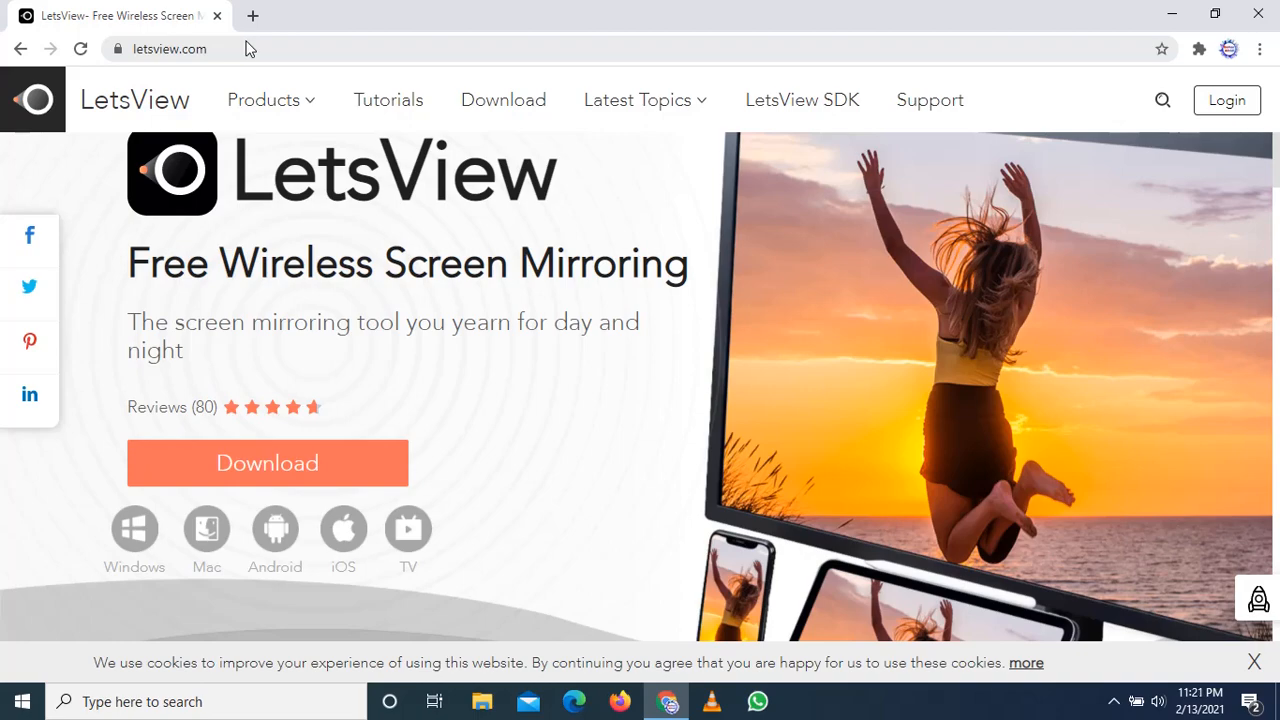
mouse_move(228, 66)
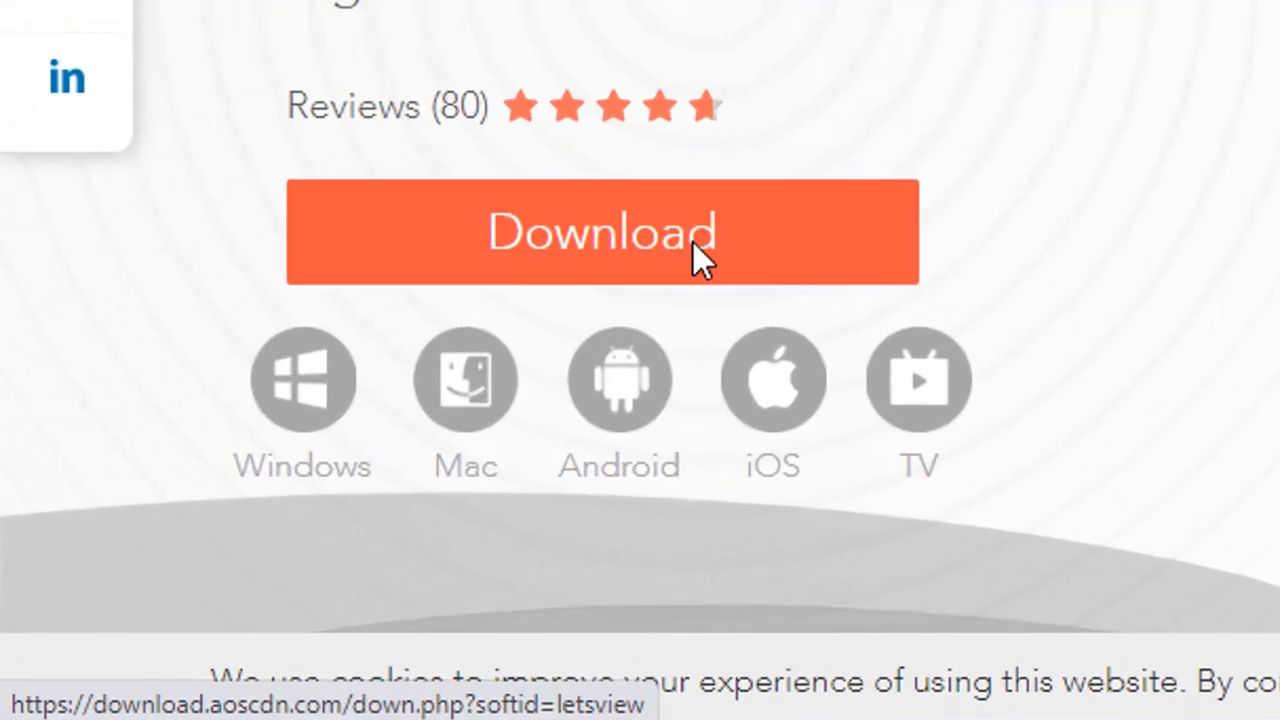
- Download the Windows LetsView installer, letsview.exe, from letsview.com
click(602, 232)
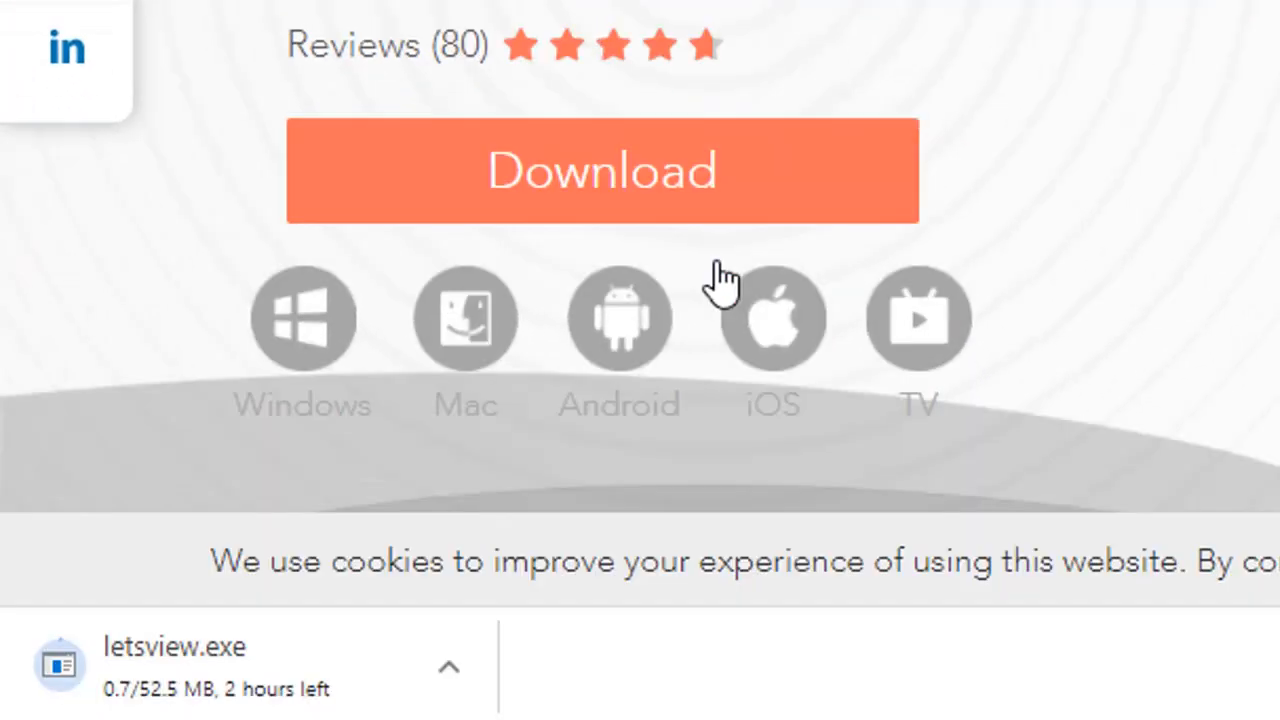
mouse_move(225, 695)
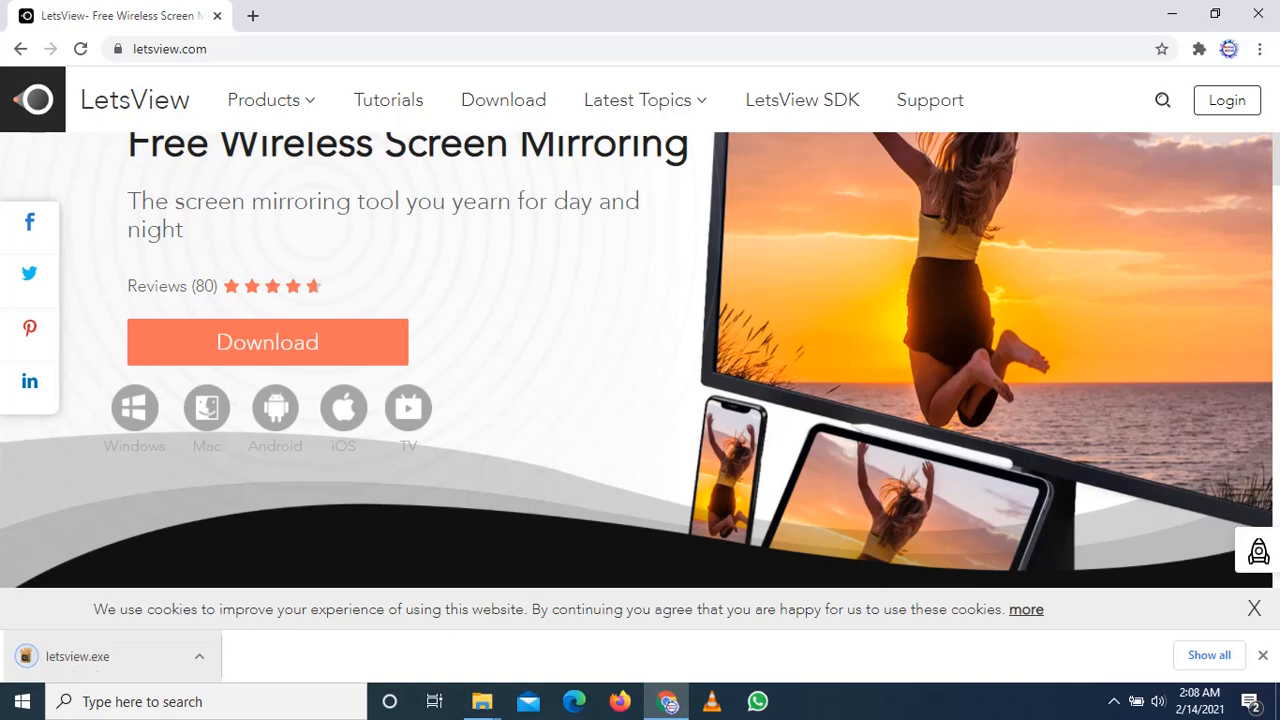
mouse_move(172, 668)
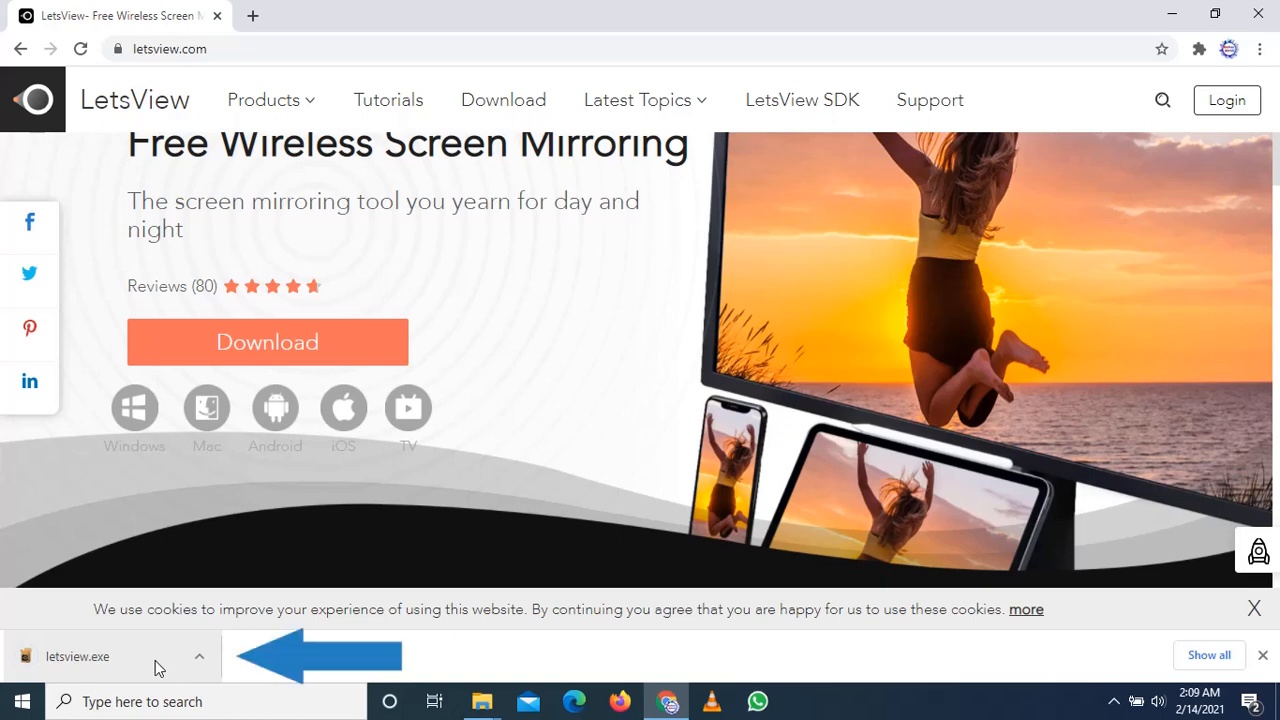
- Run letsview.exe and accept the license agreement to continue installing
click(110, 656)
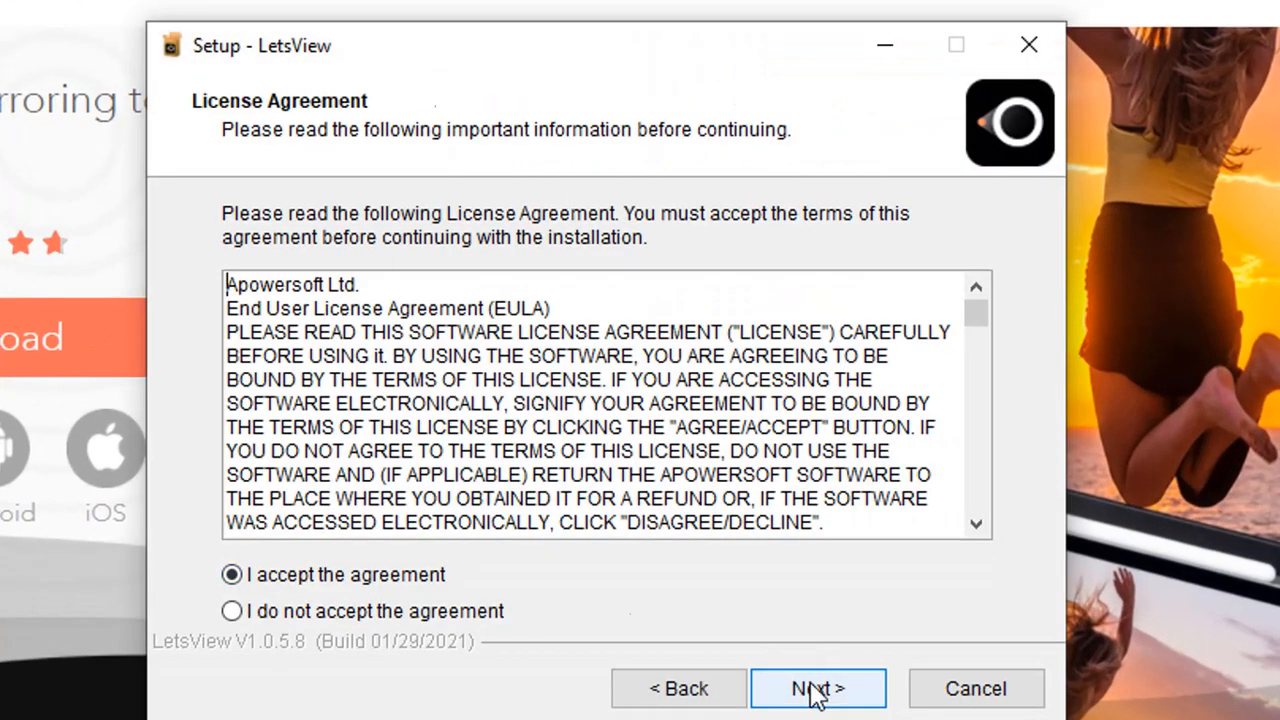
click(817, 688)
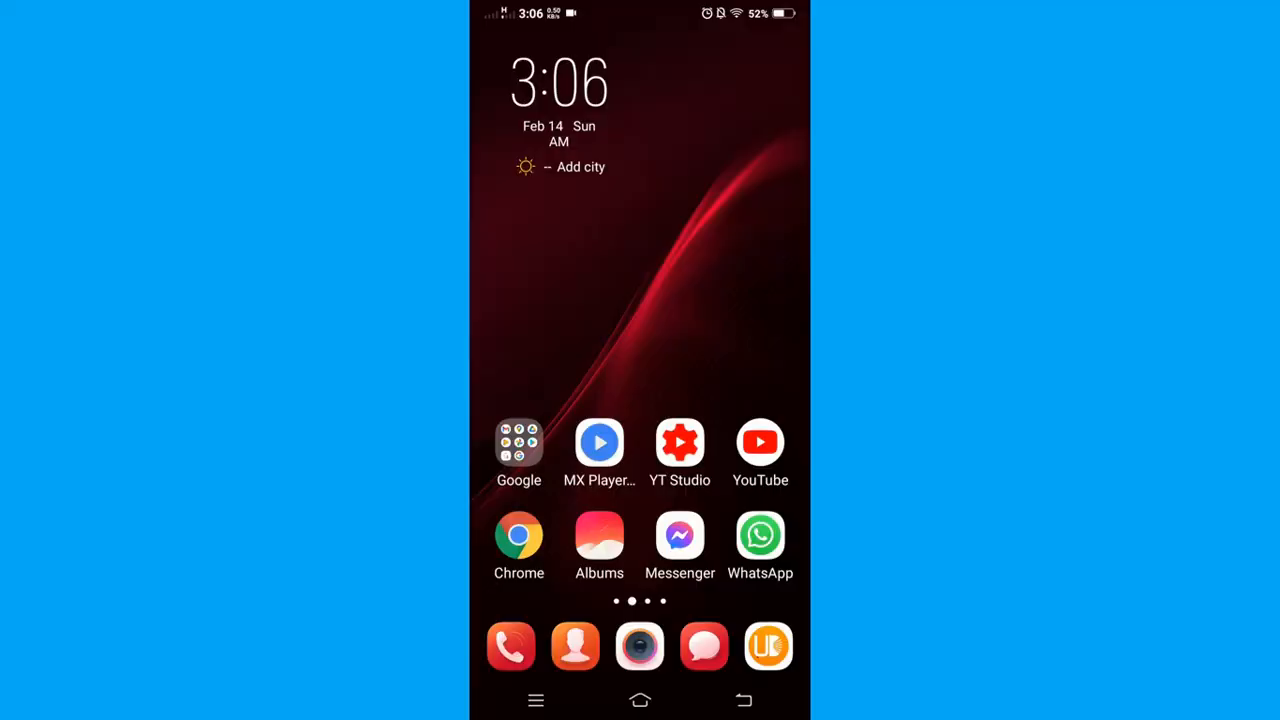
- Find LetsView in the phone's Play Store by searching 'letsview', then launch the app
click(518, 442)
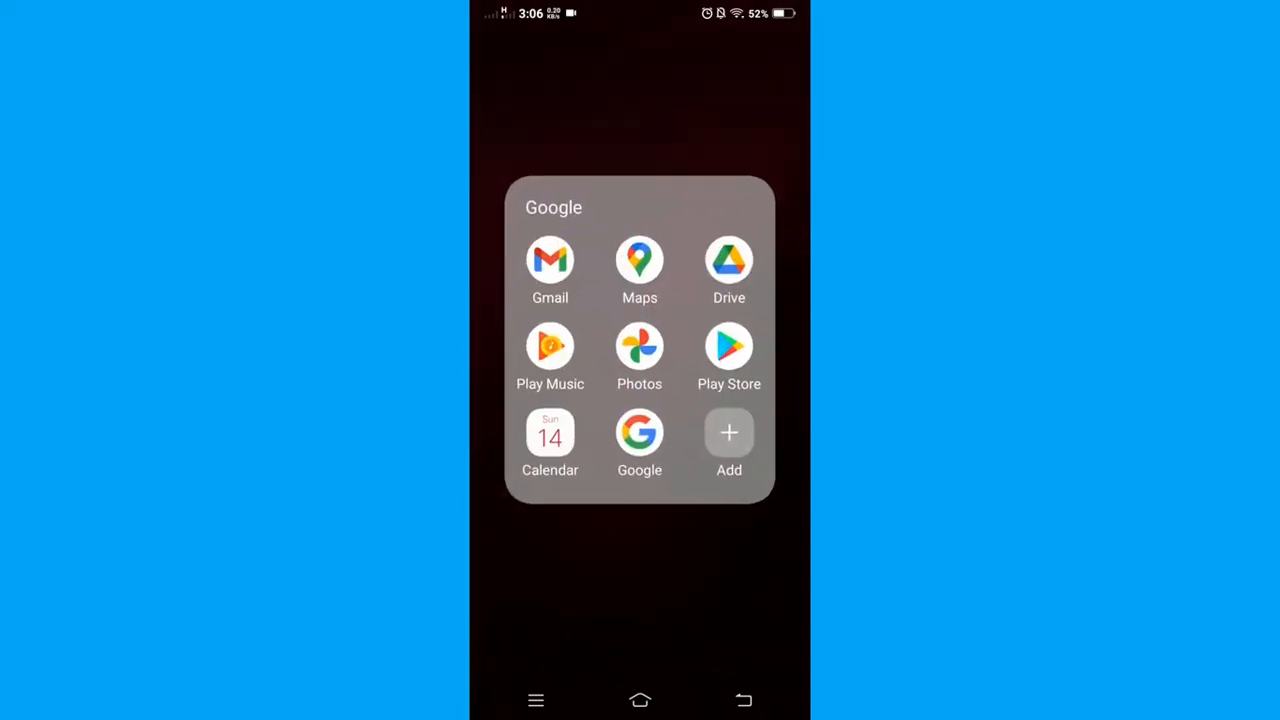
click(729, 348)
text(l)
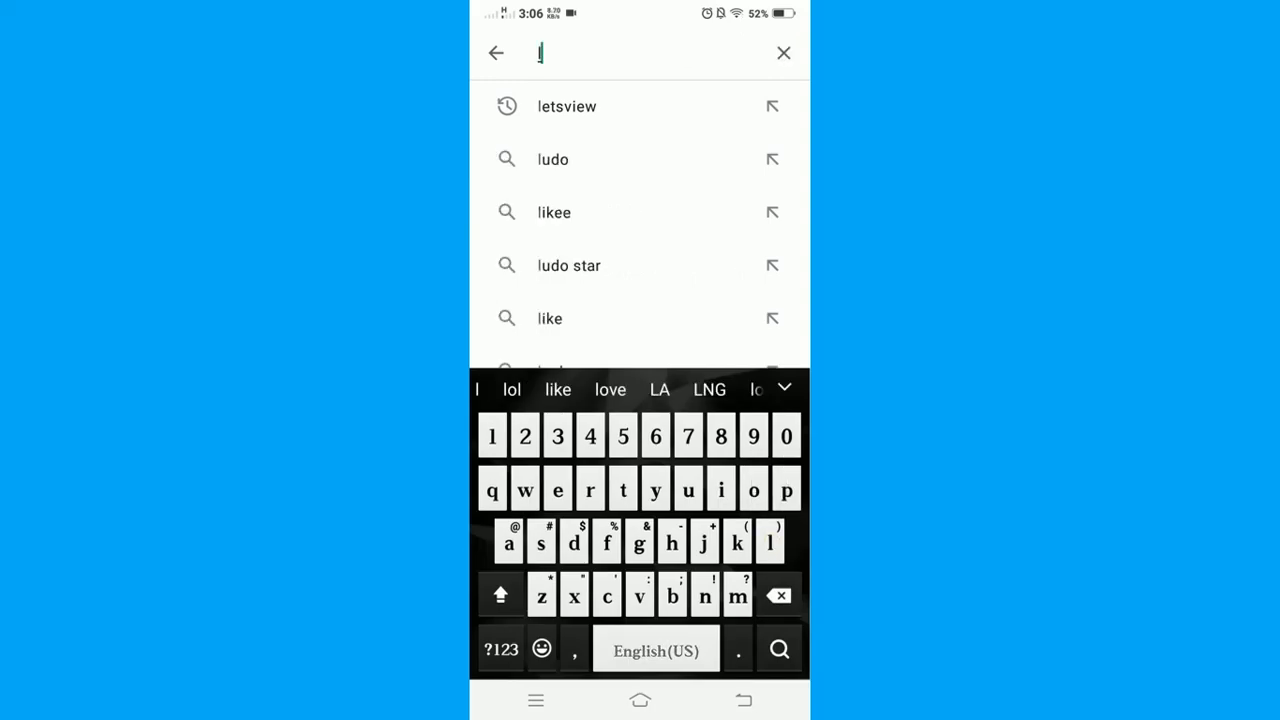
text(etsvi)
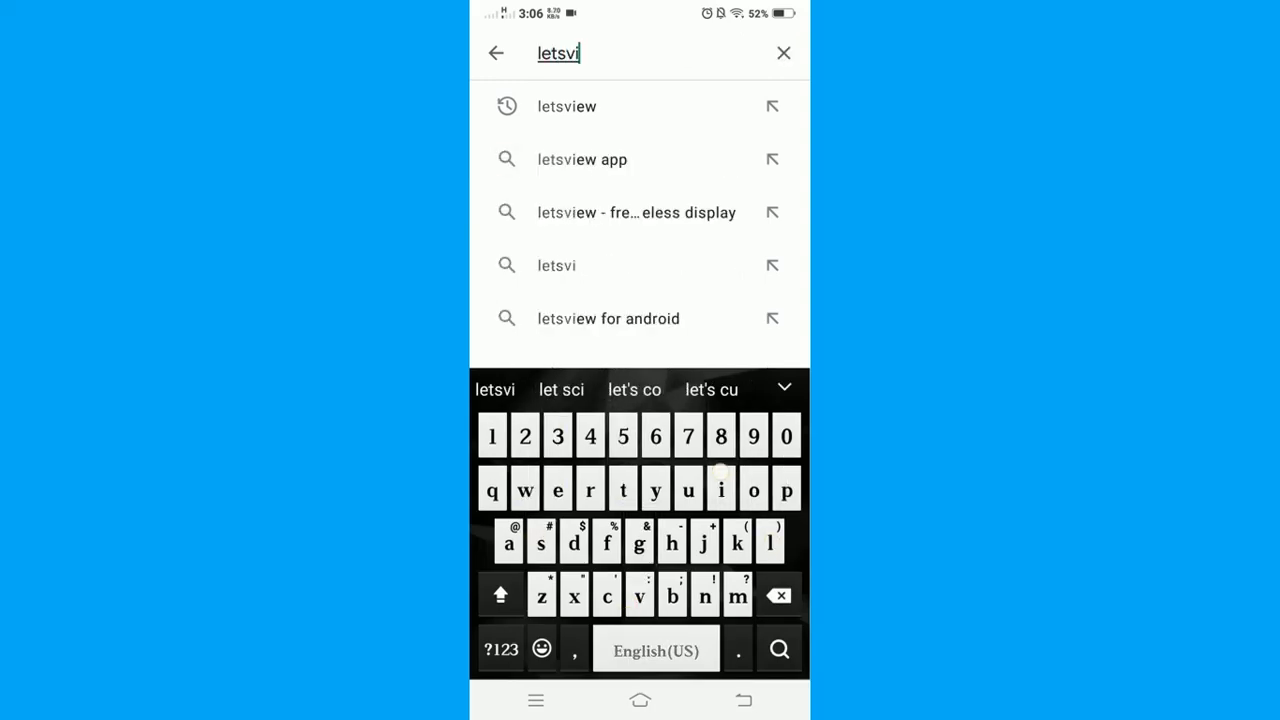
click(566, 106)
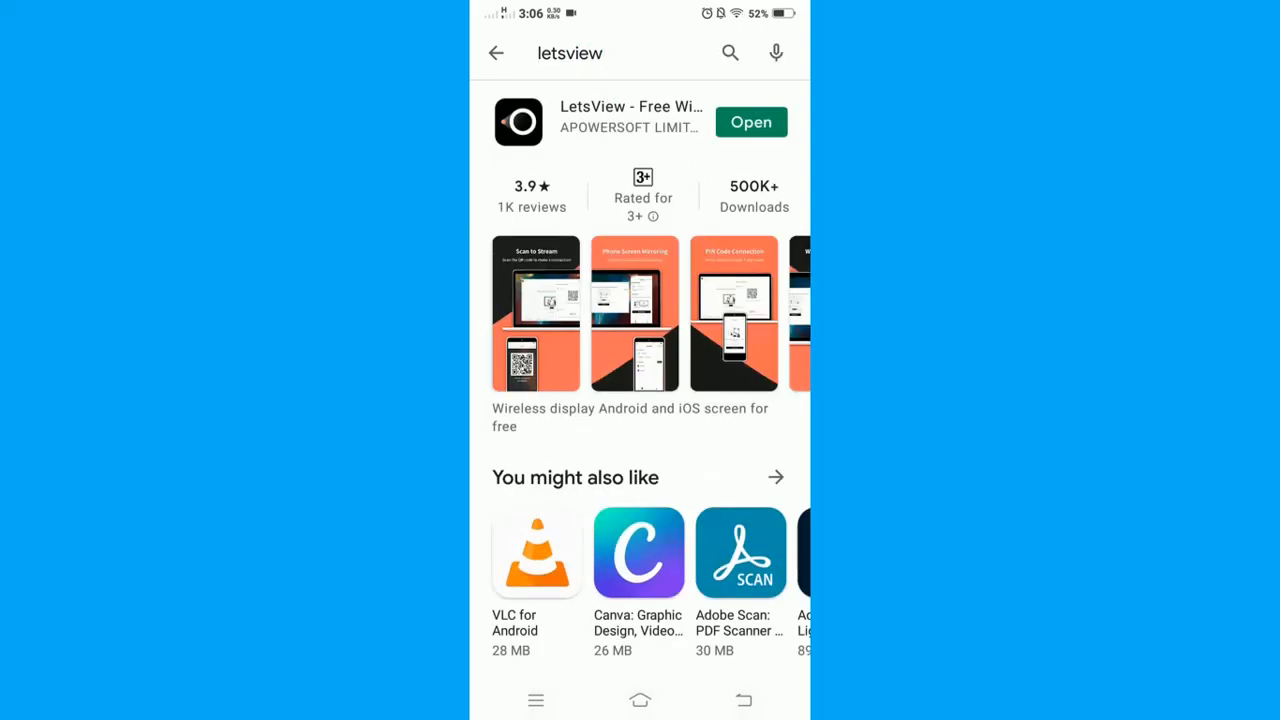
click(751, 122)
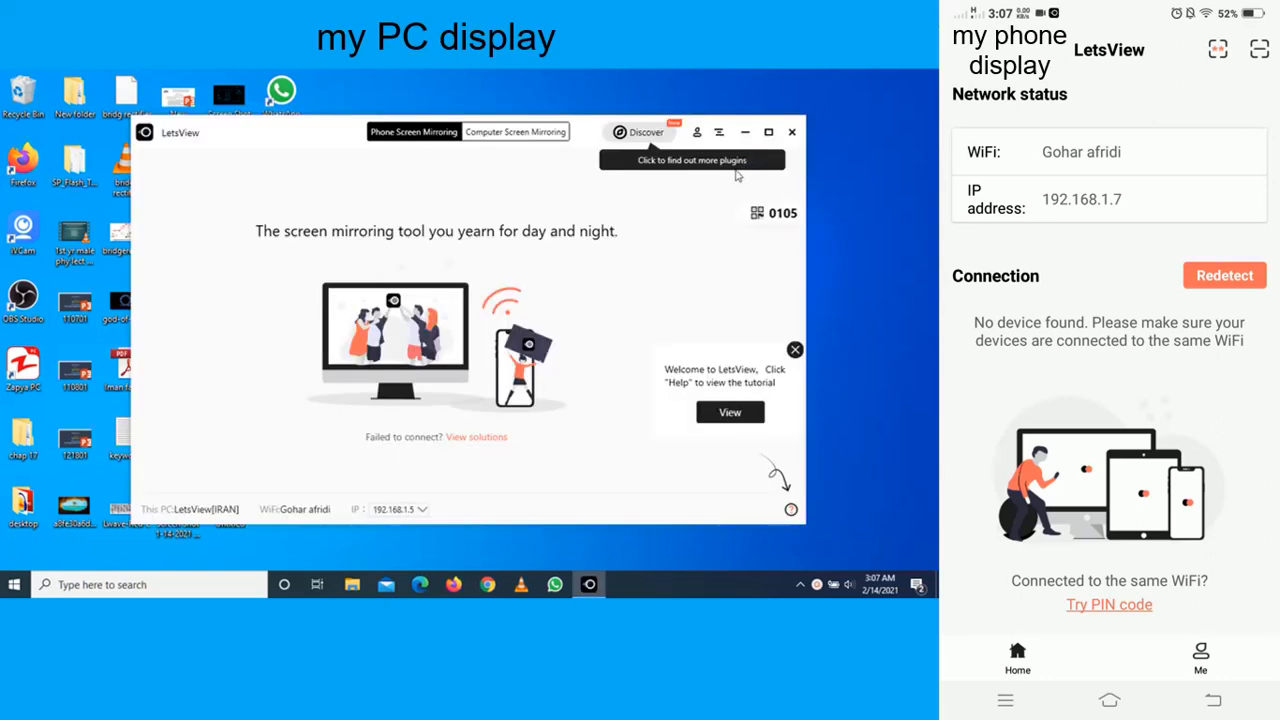
mouse_move(713, 296)
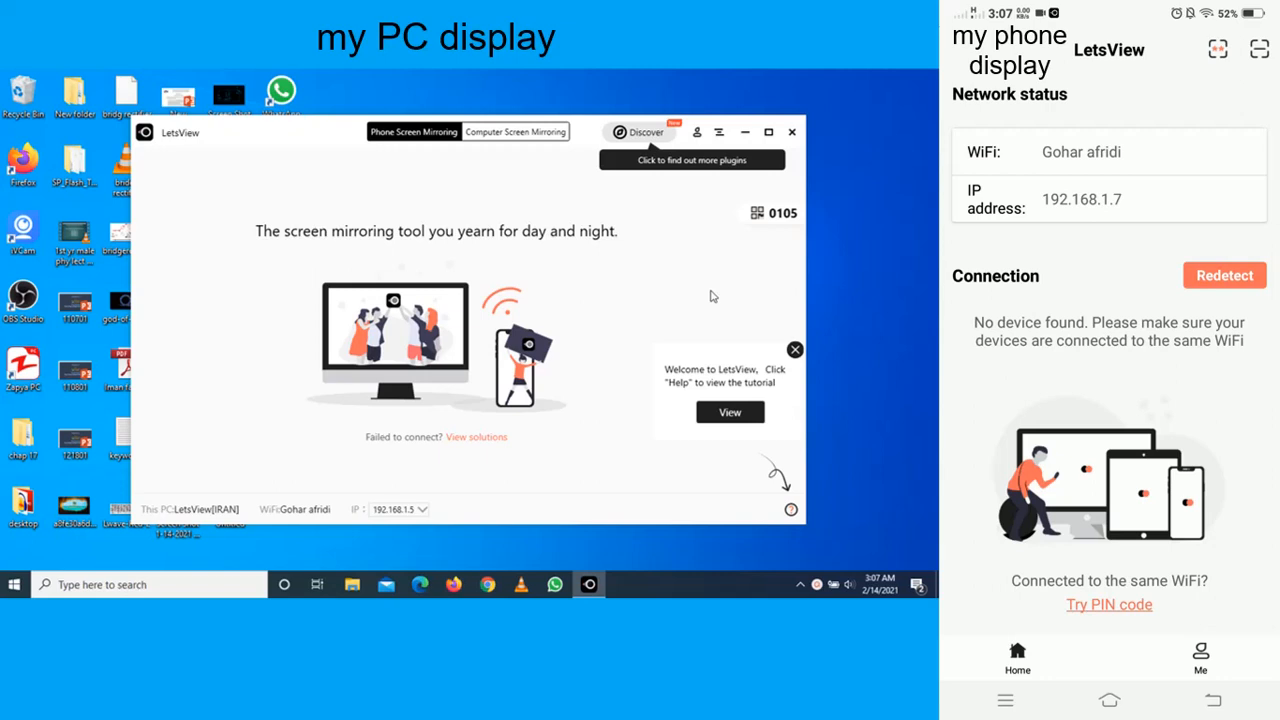
- Use the LetsView PC app to connect the phone on the same WiFi network
click(1224, 275)
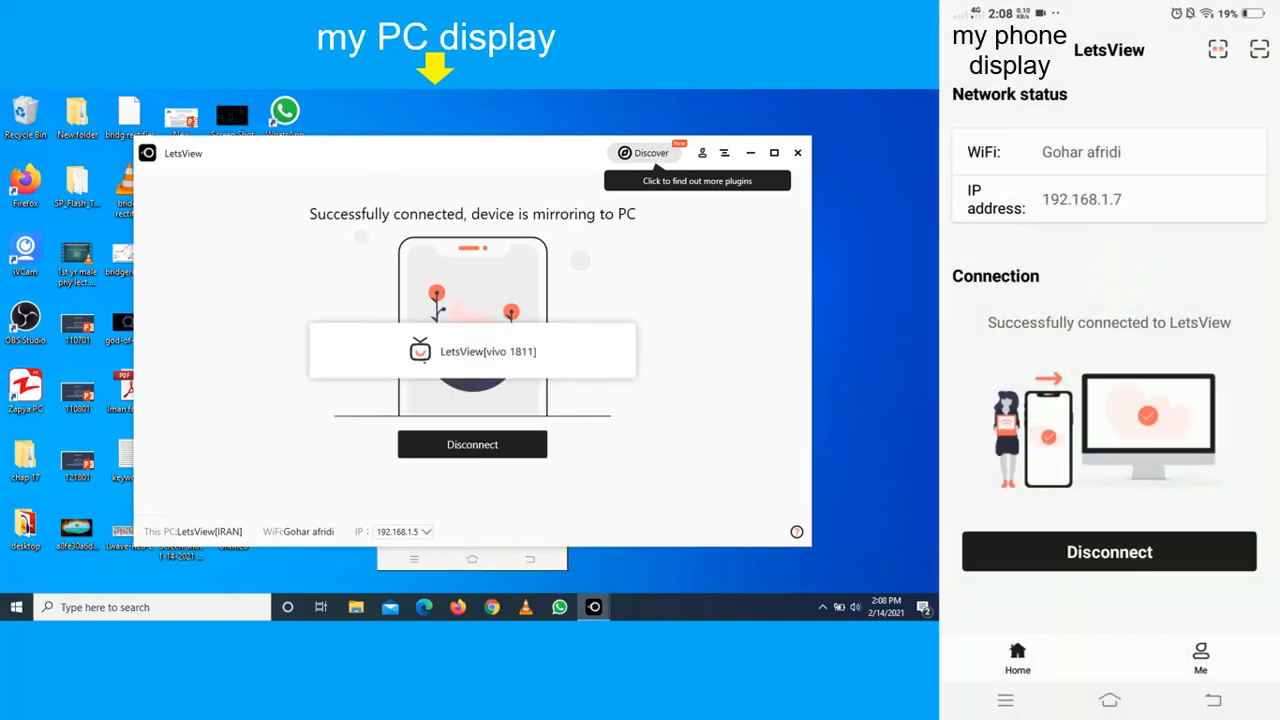
mouse_move(505, 556)
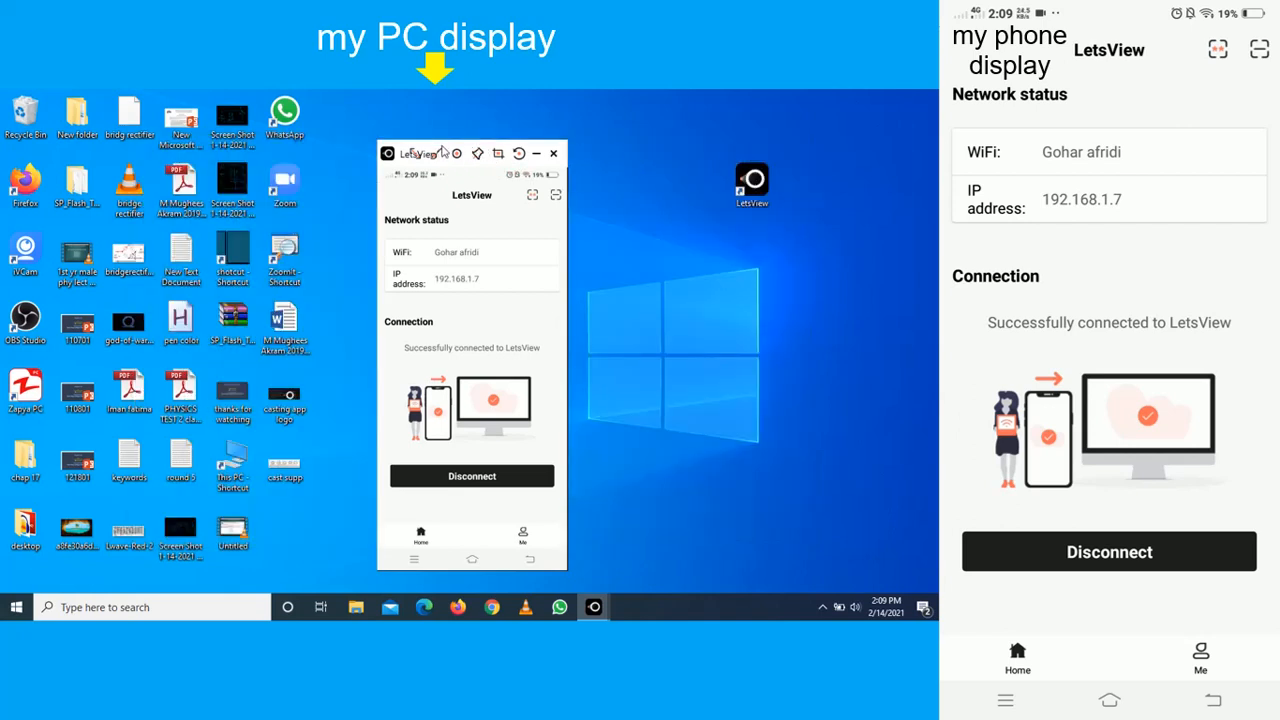
- Reposition the mirrored phone window on the desktop and swipe through home screen pages
drag(437, 153, 467, 138)
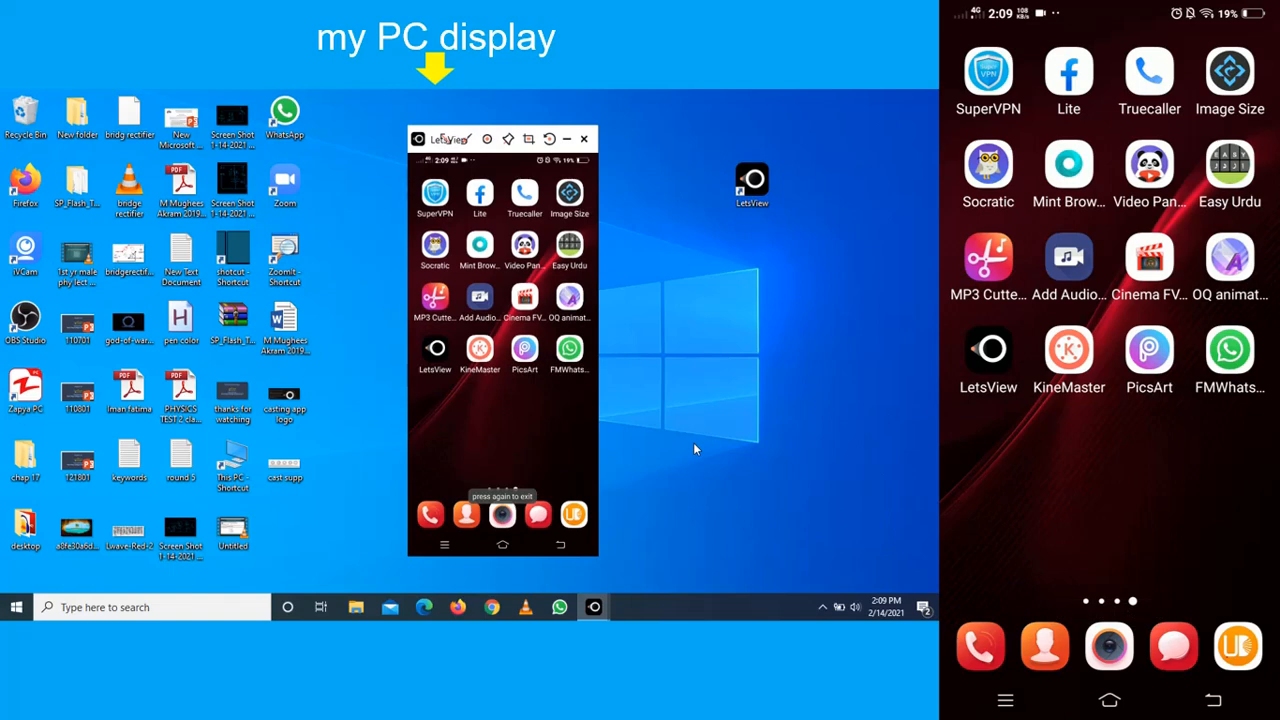
scroll(left, 3)
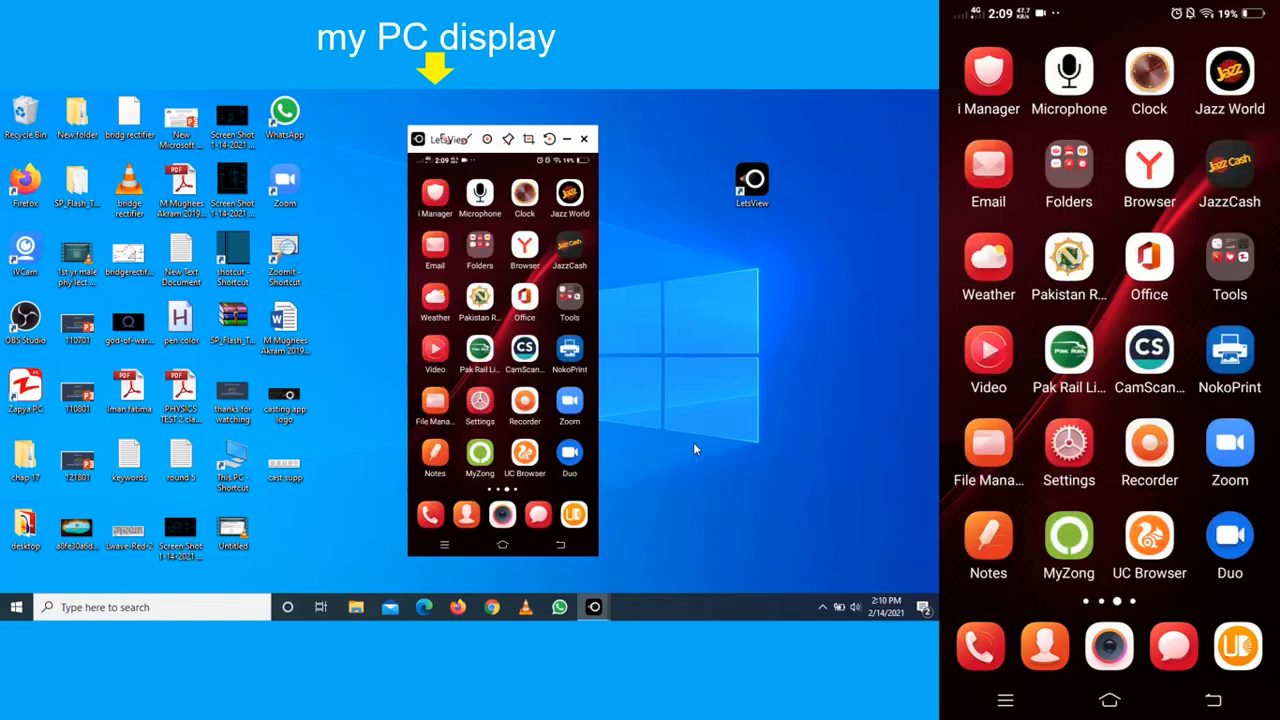